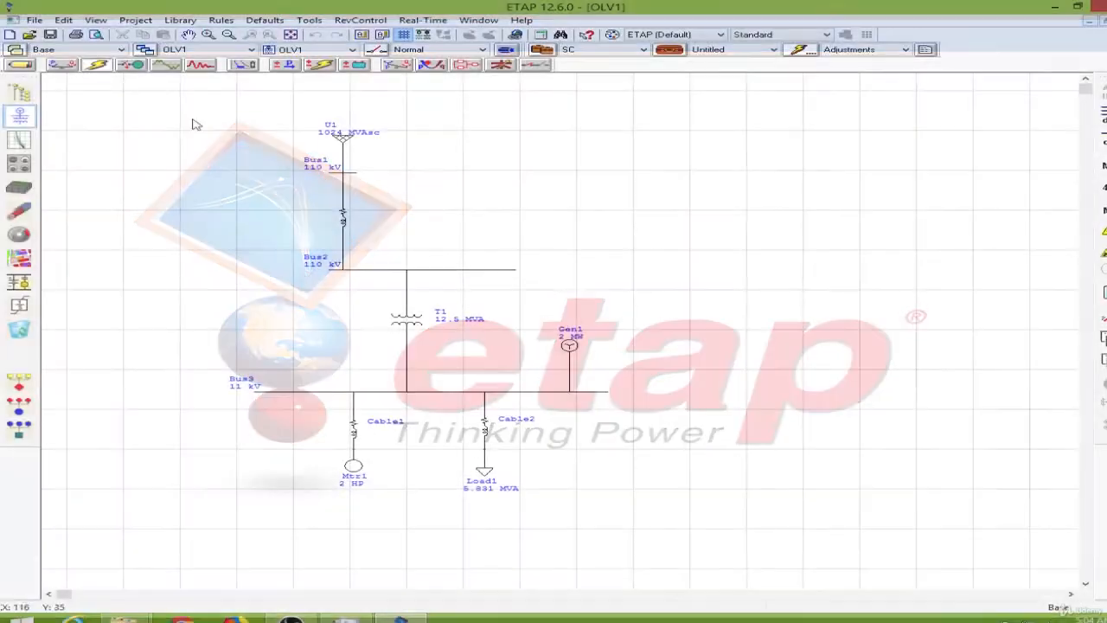
# Add a new motor starting study case event with Event ID 'q1'.
pyautogui.click(263, 35)
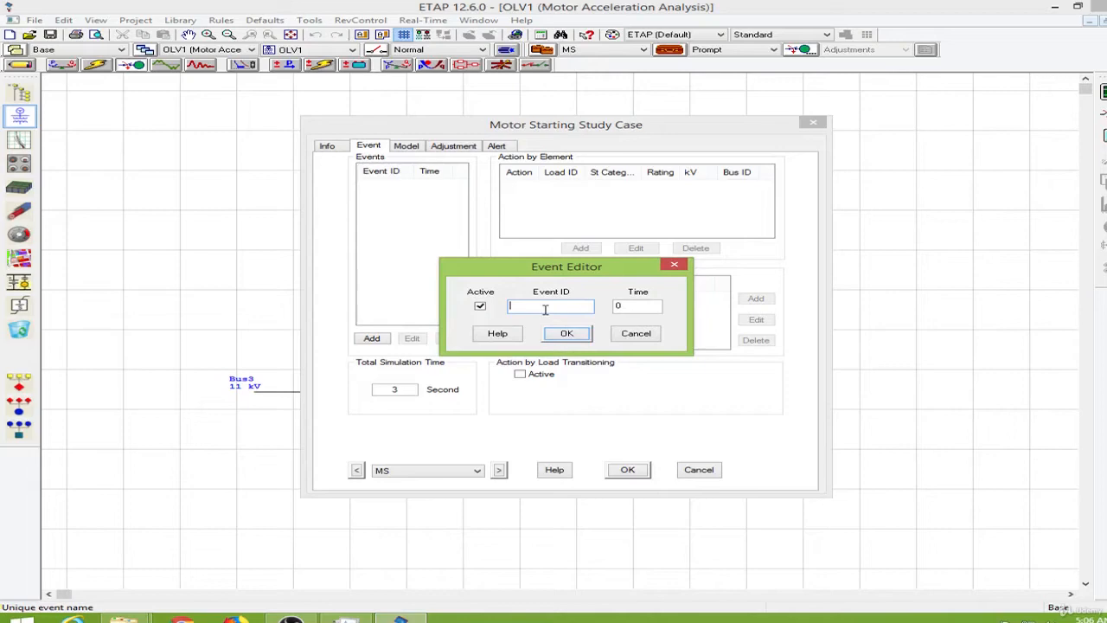
pyautogui.write('q1')
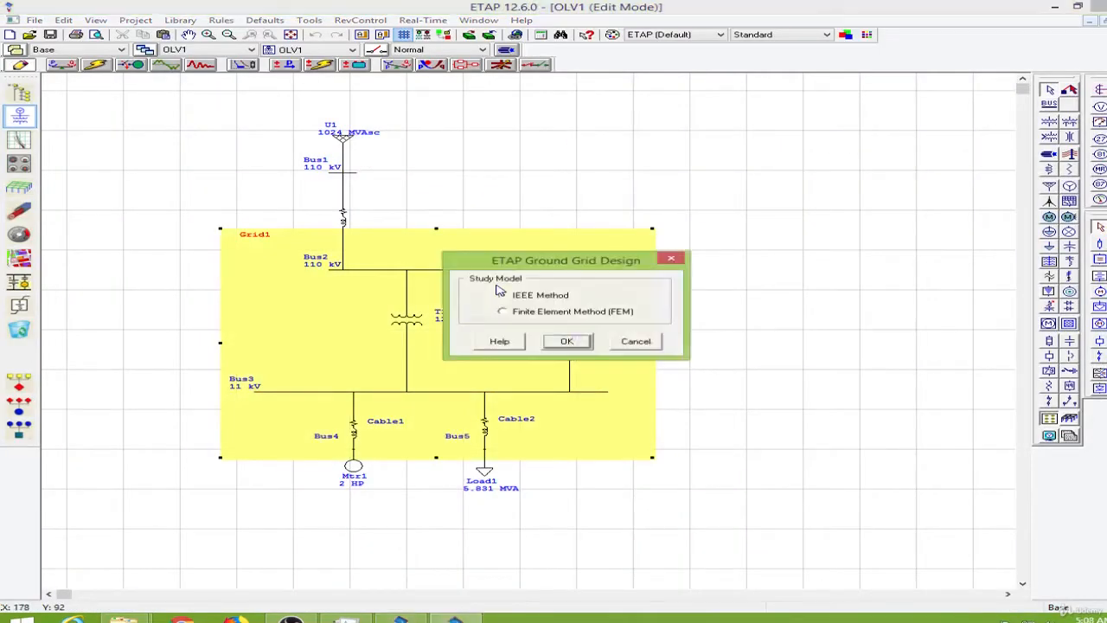
# Choose the IEEE method for Grid1's ground grid design.
pyautogui.click(565, 339)
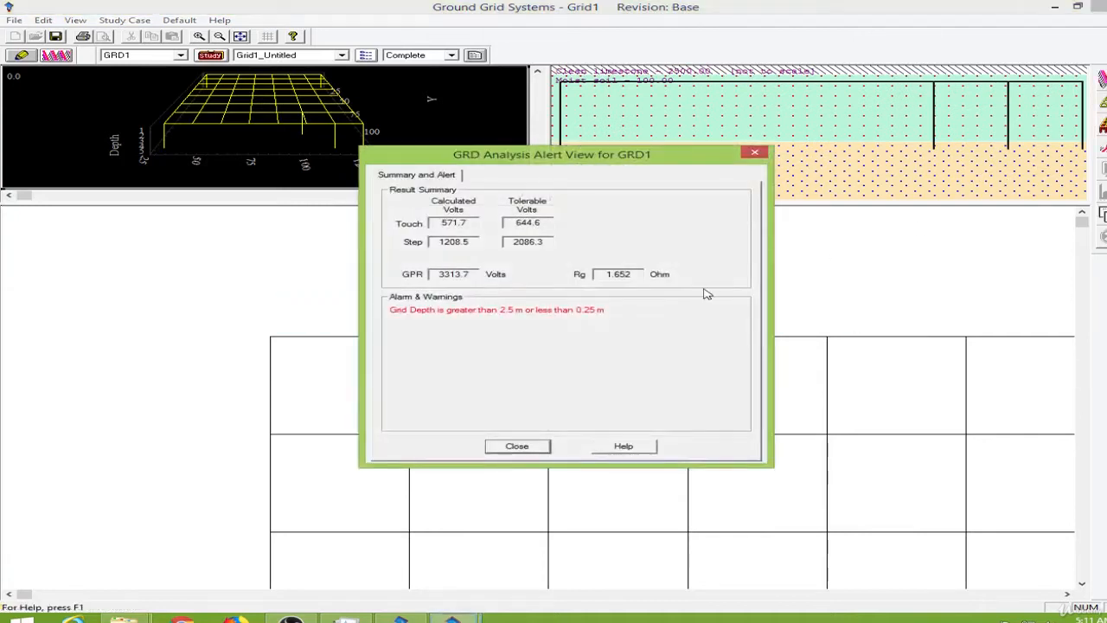
pyautogui.moveTo(577, 358)
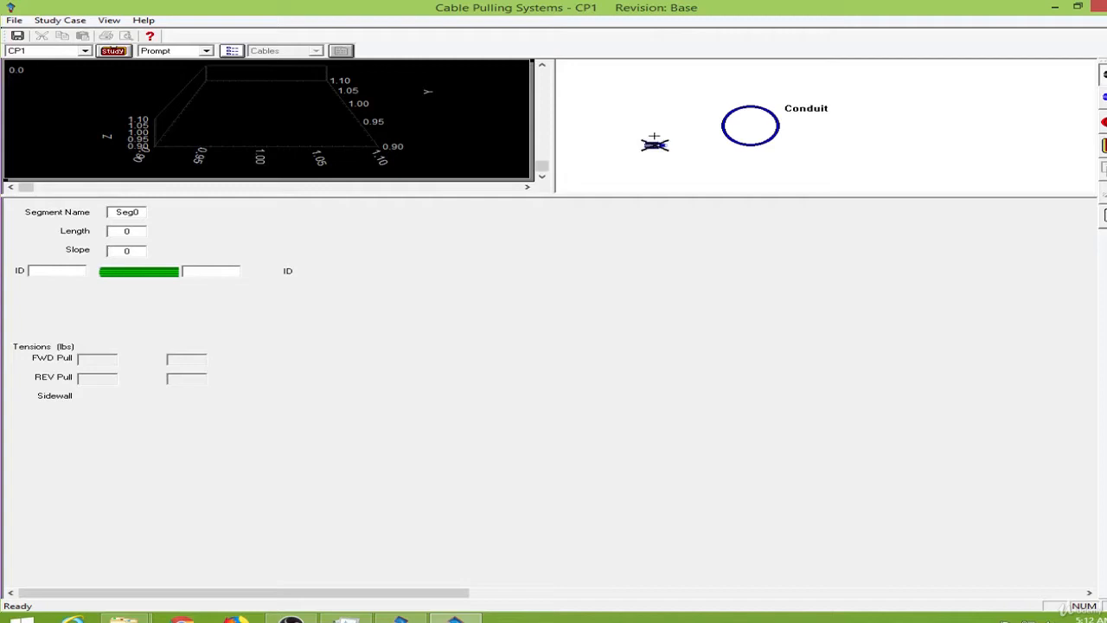
# Add Cable1 into the conduit of cable pulling system CP1.
pyautogui.click(750, 128)
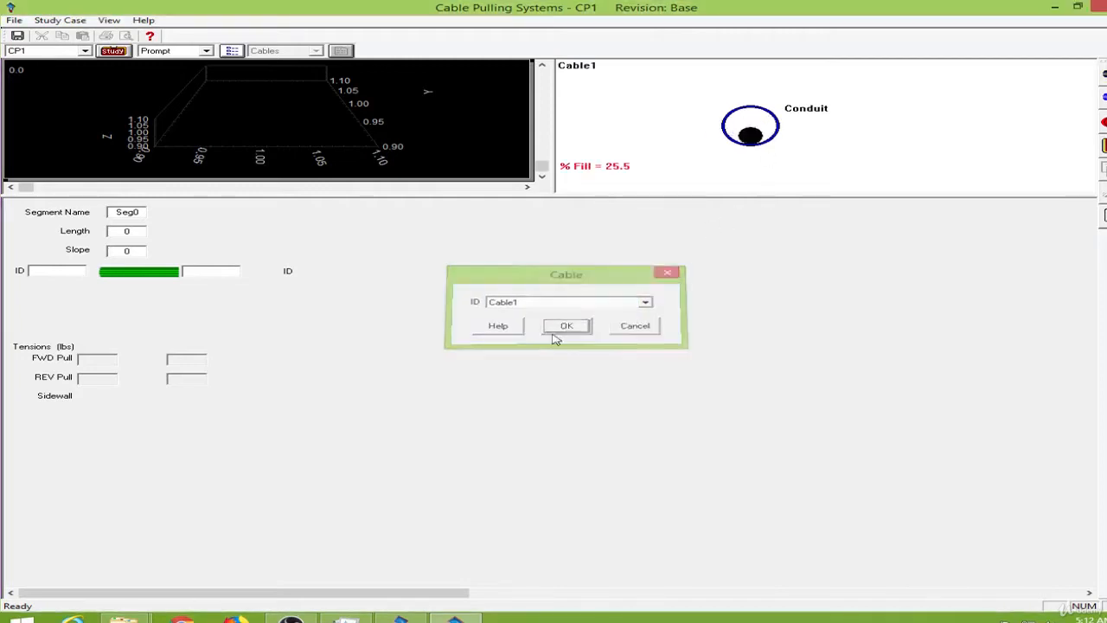
pyautogui.click(565, 325)
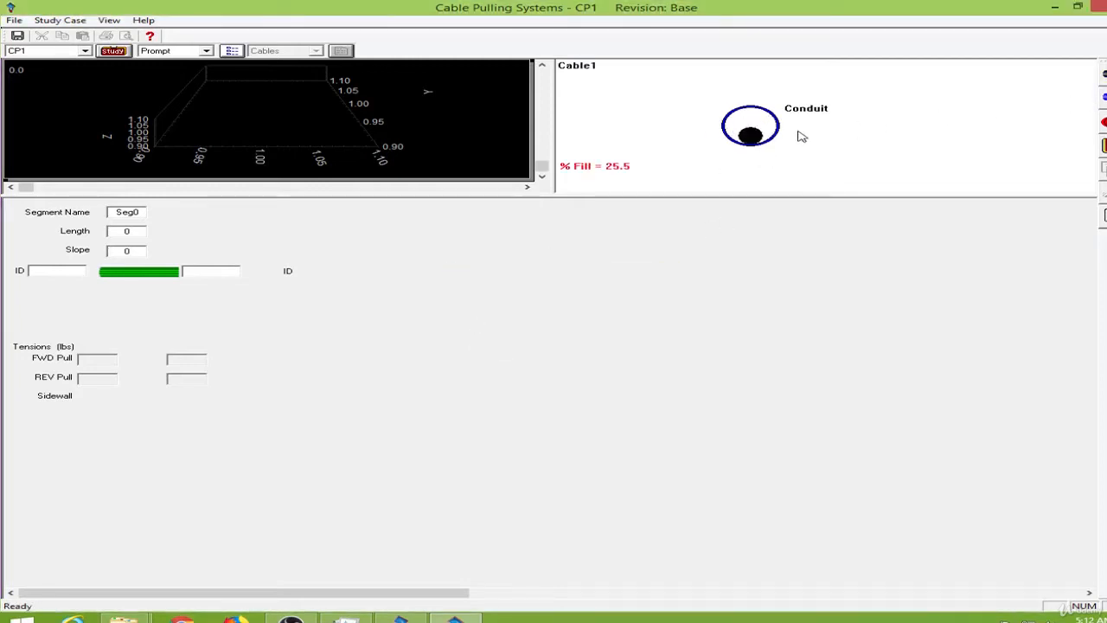
pyautogui.moveTo(137, 245)
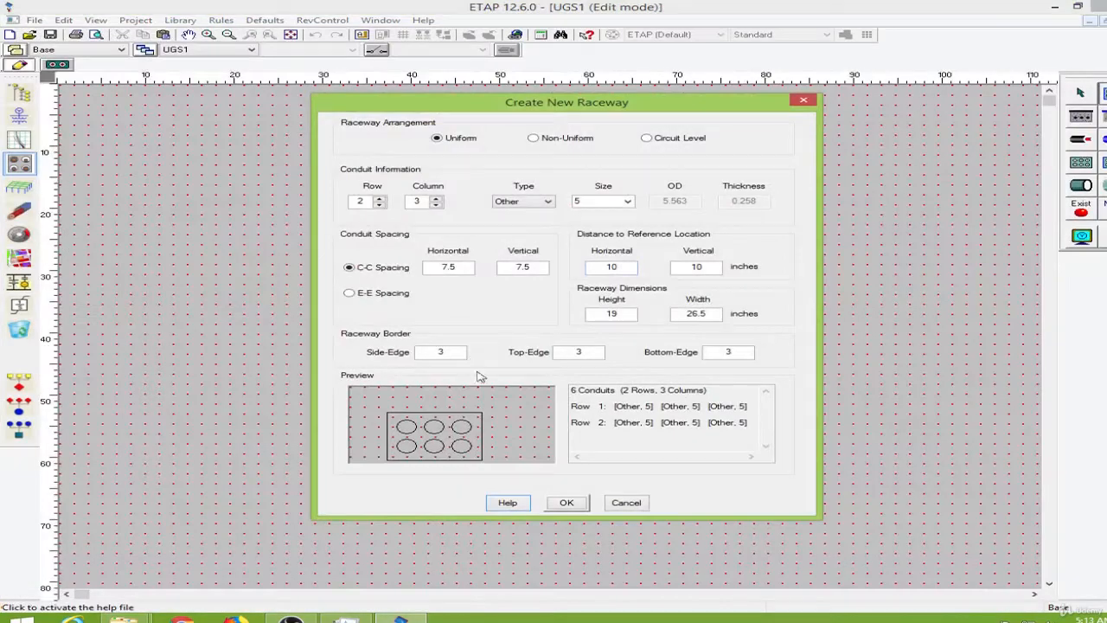
# Create the uniform 2x3 conduit raceway and generate its cable data report.
pyautogui.click(566, 501)
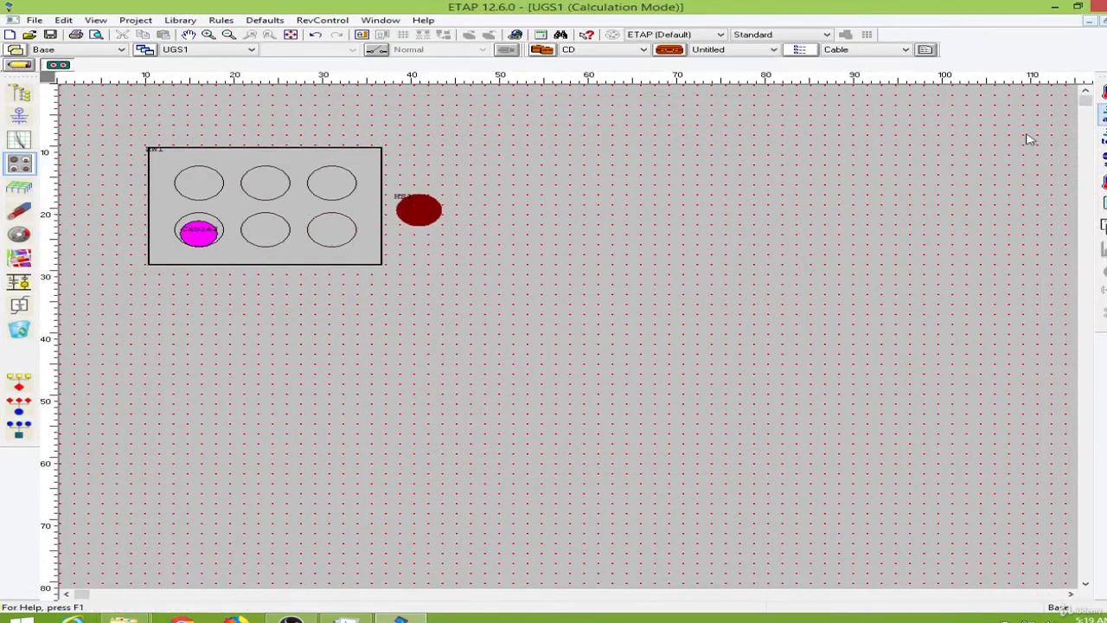
pyautogui.click(925, 49)
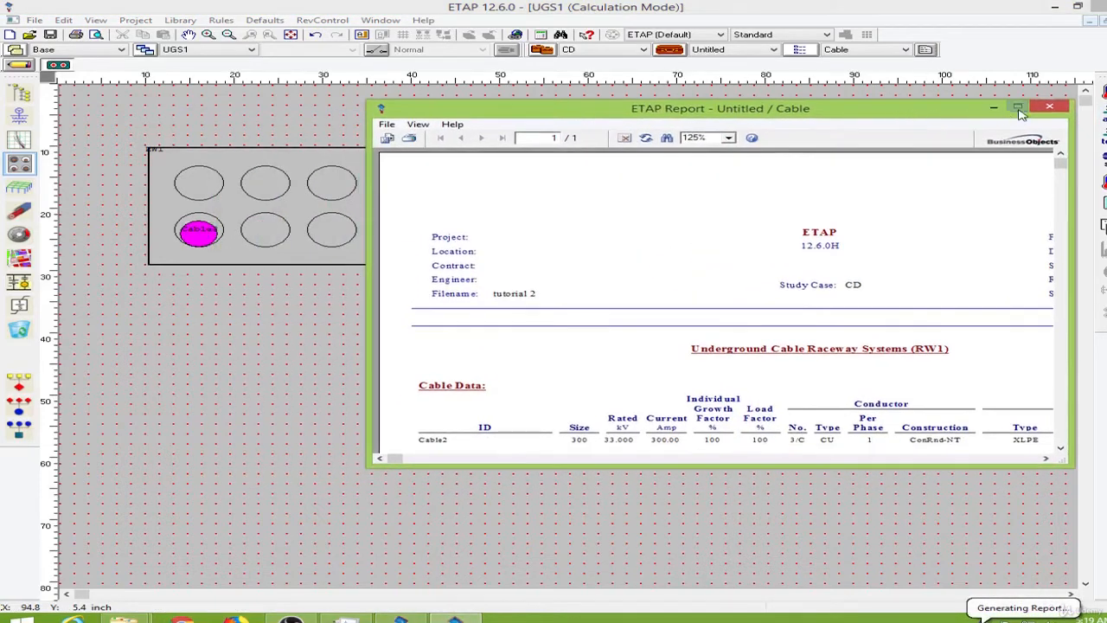
pyautogui.click(1049, 107)
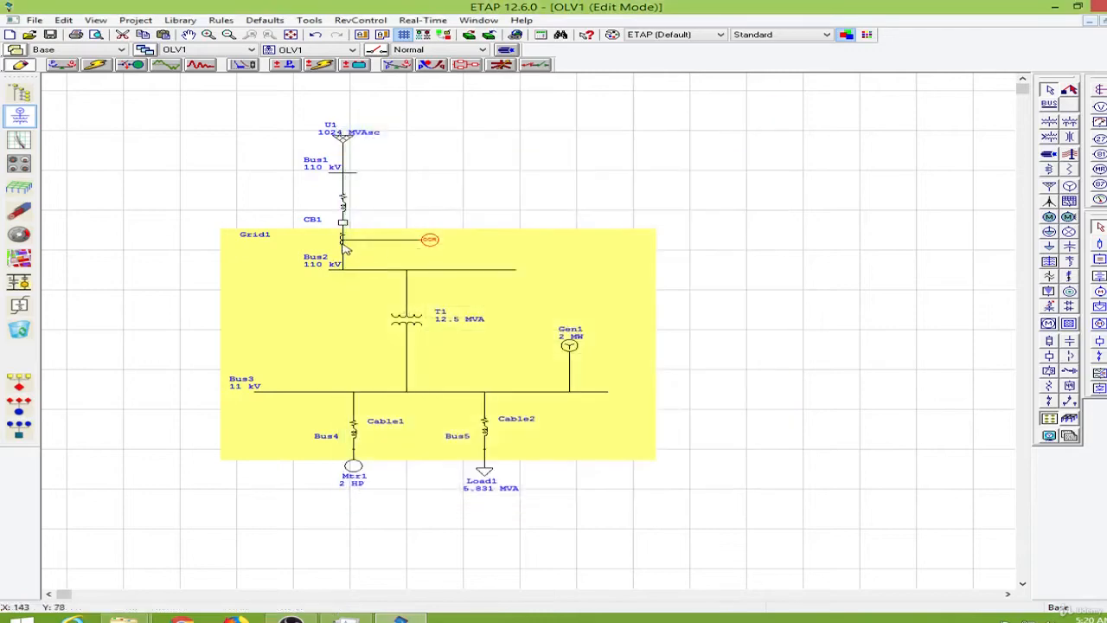
# Bring up the High Voltage Circuit Breaker Editor for CB1.
pyautogui.doubleClick(342, 221)
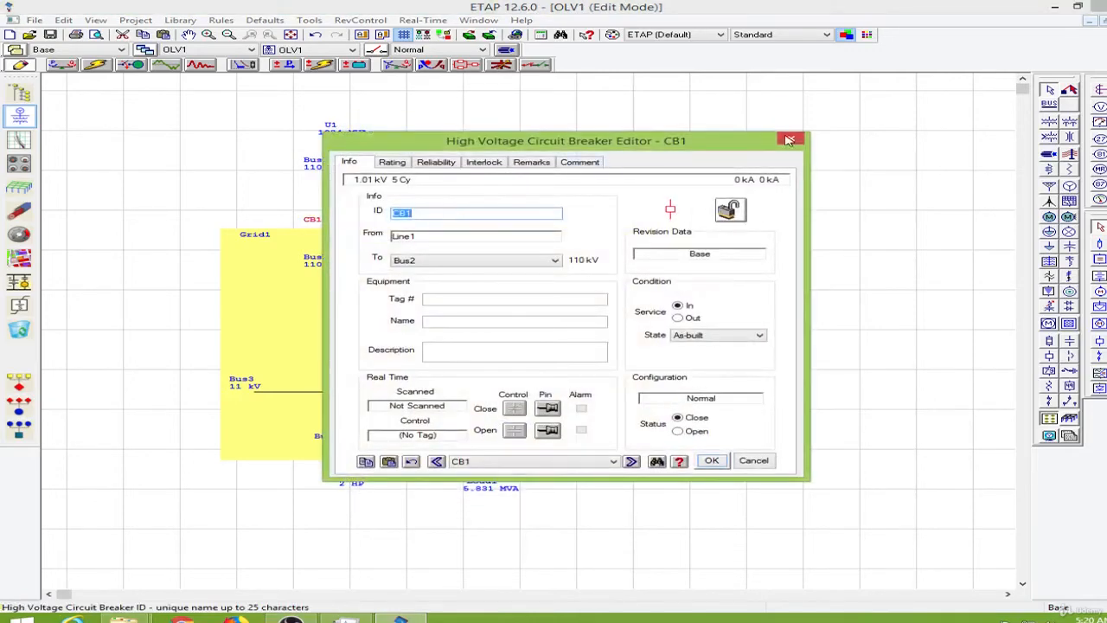